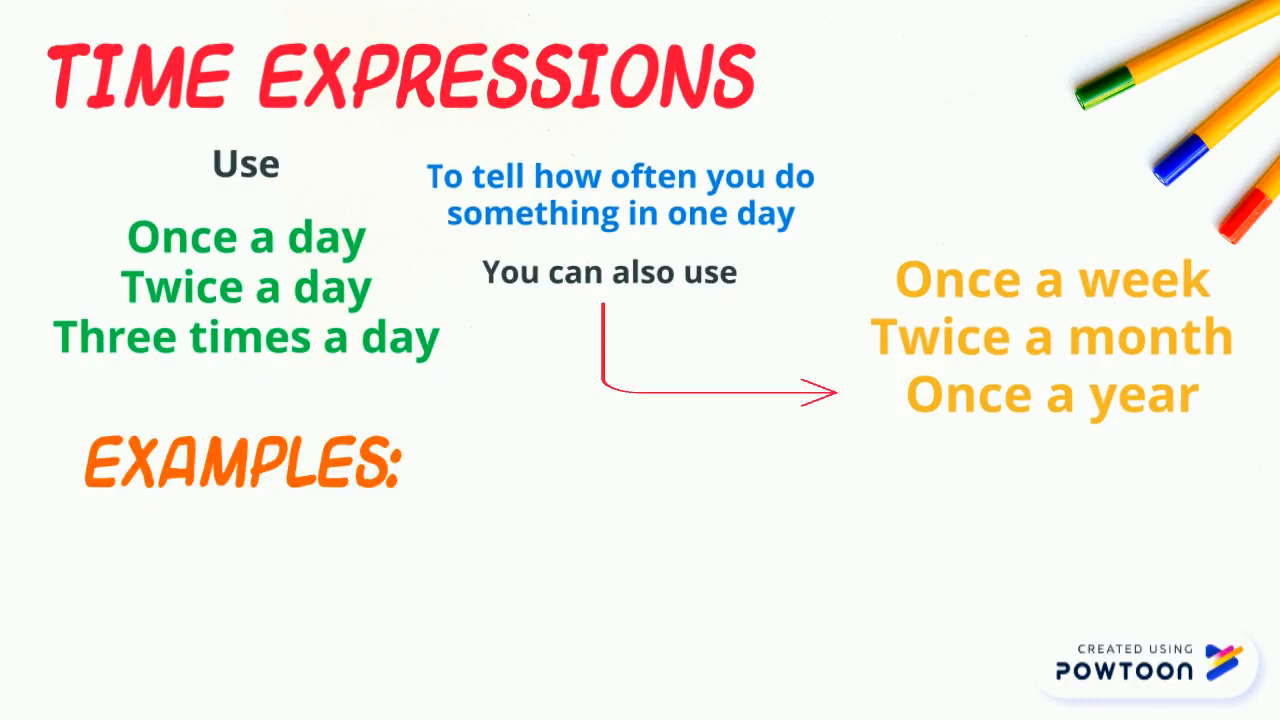
pyautogui.write('I drink lemonade once a week on fr')
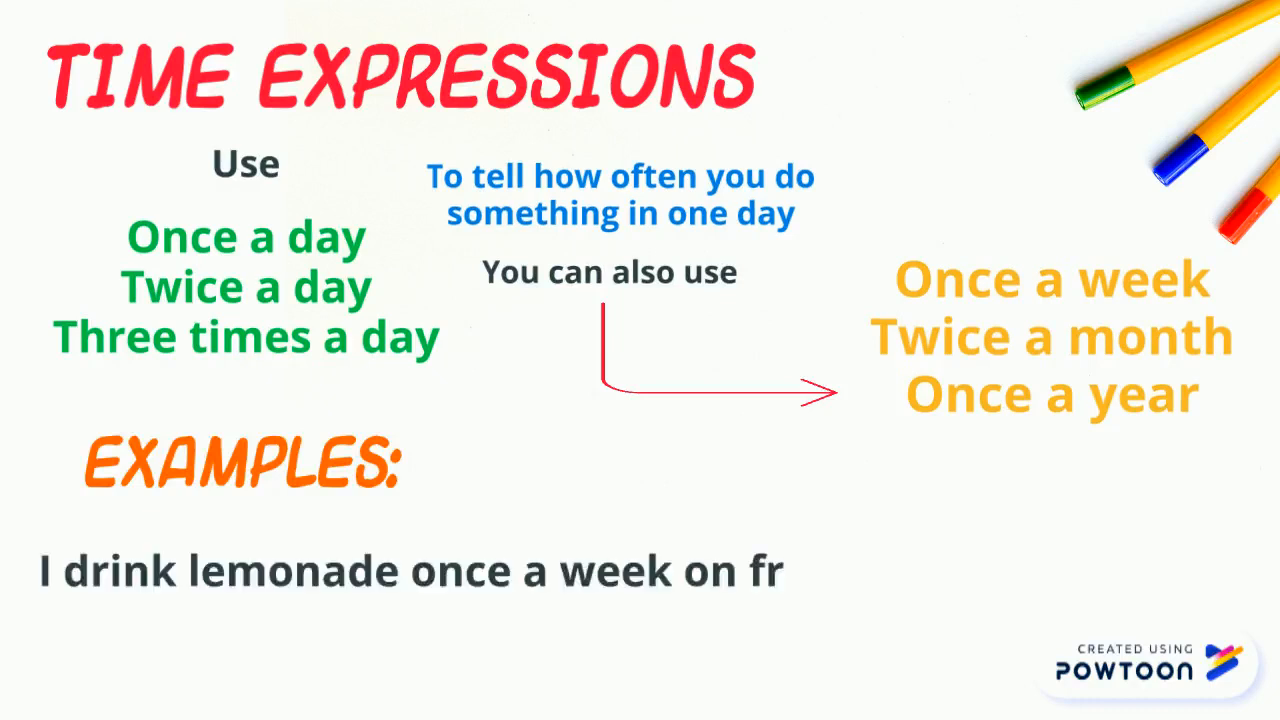